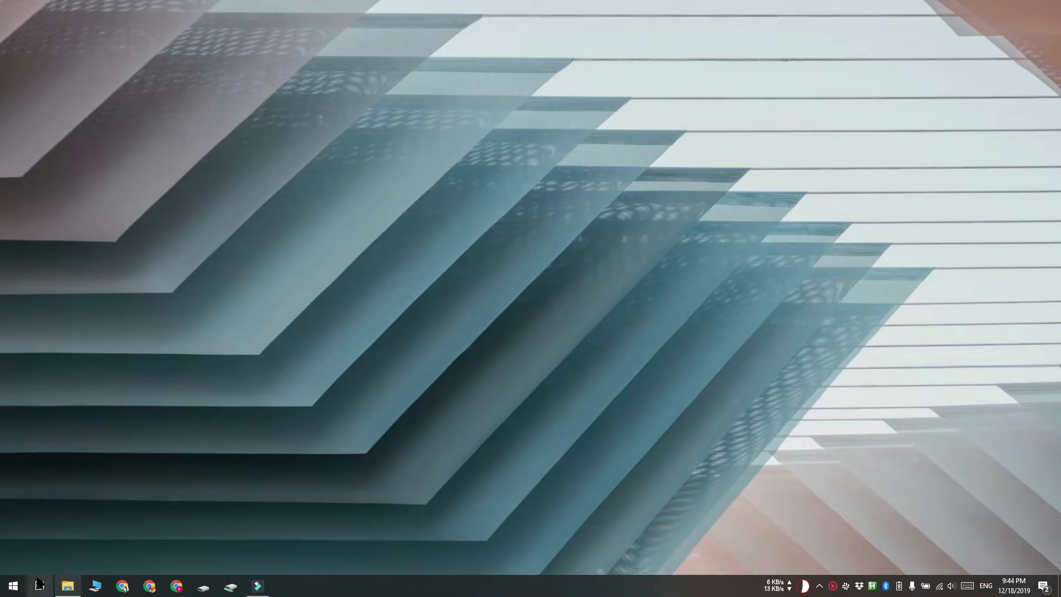
Show the optional Windows features list via Control Panel > Programs, confirming Windows Subsystem for Linux is checked.
click(12, 585)
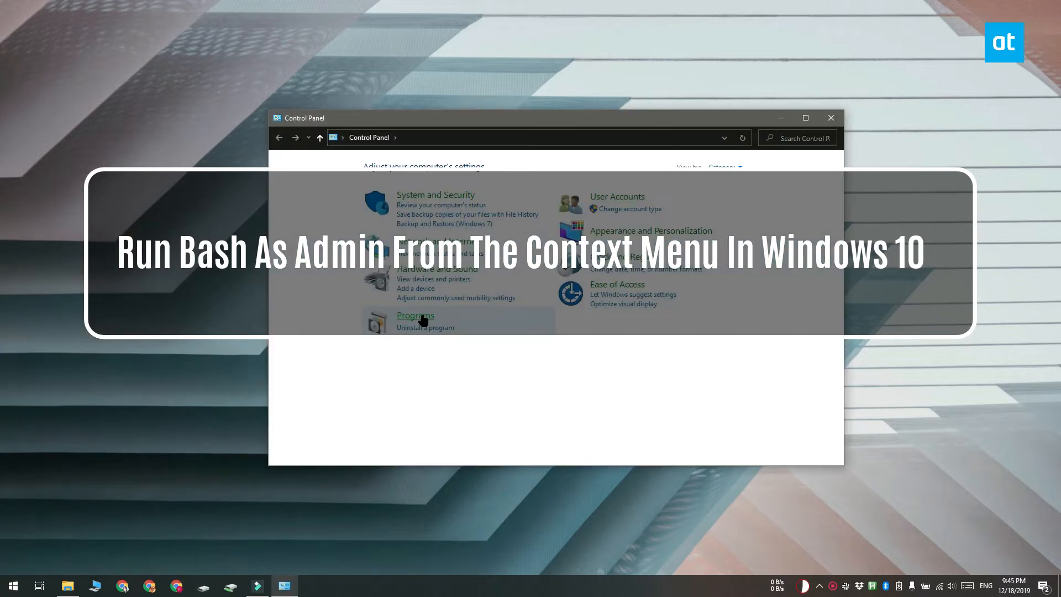
click(414, 315)
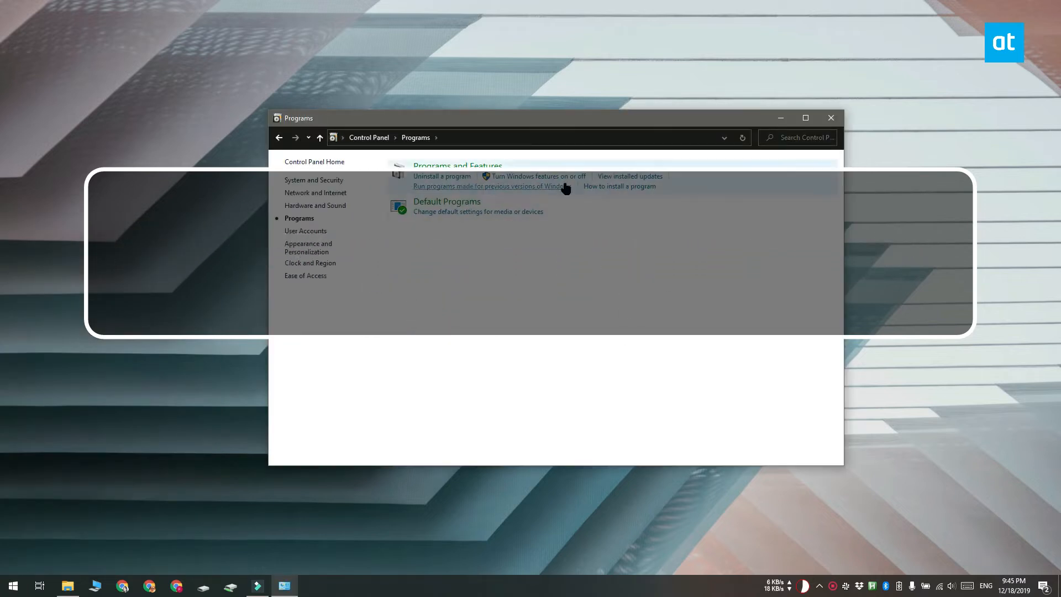
click(537, 176)
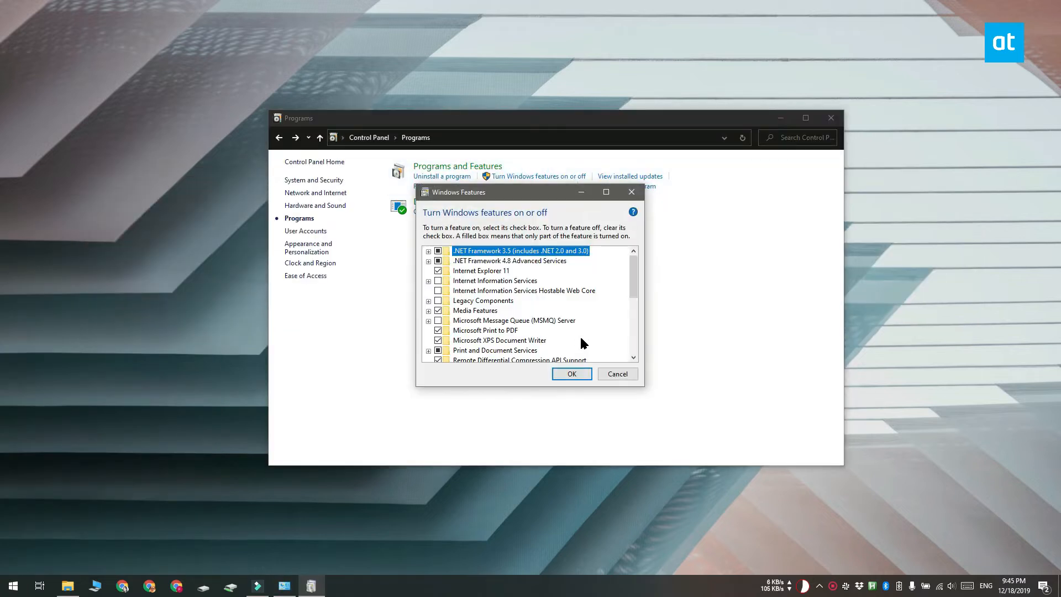
scroll(down, 3)
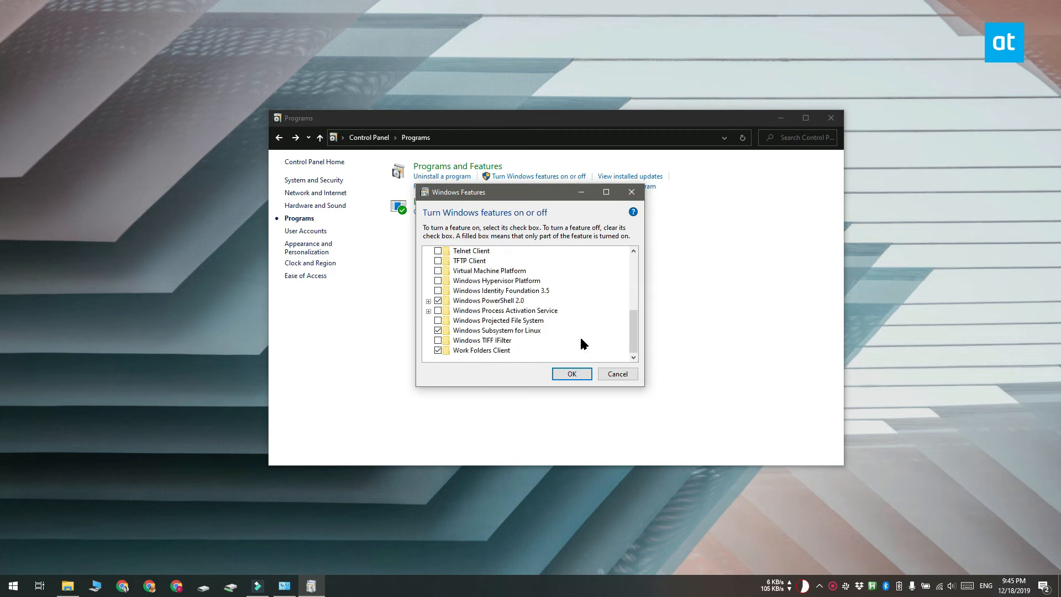
mouse_move(616, 374)
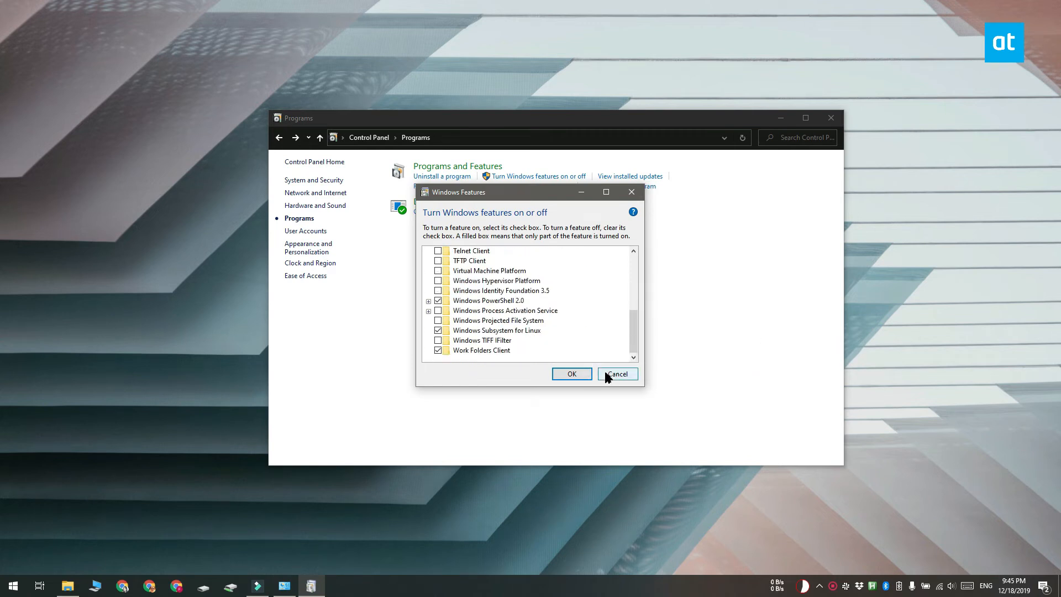
Cancel the Windows Features dialog without making changes.
click(615, 373)
text(reged)
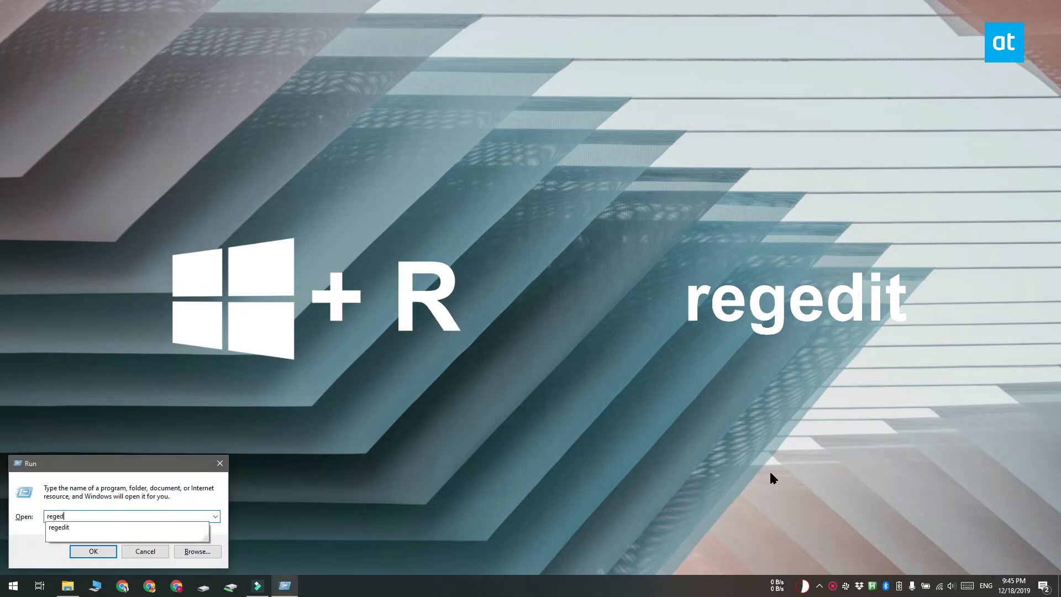
Launch regedit and navigate to HKEY_CLASSES_ROOT\Directory\shell via the address bar.
click(93, 551)
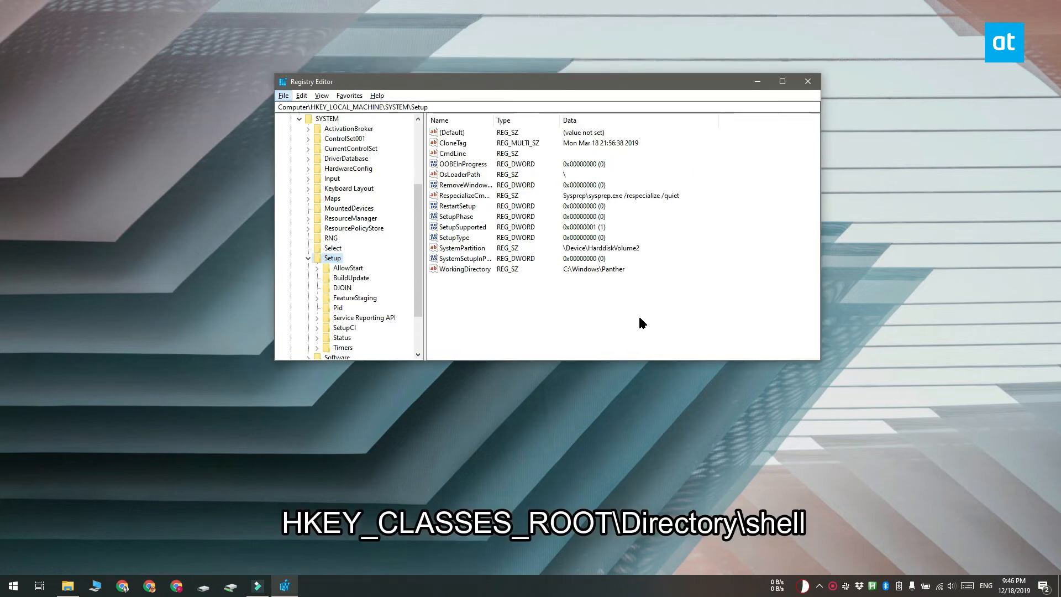
click(457, 107)
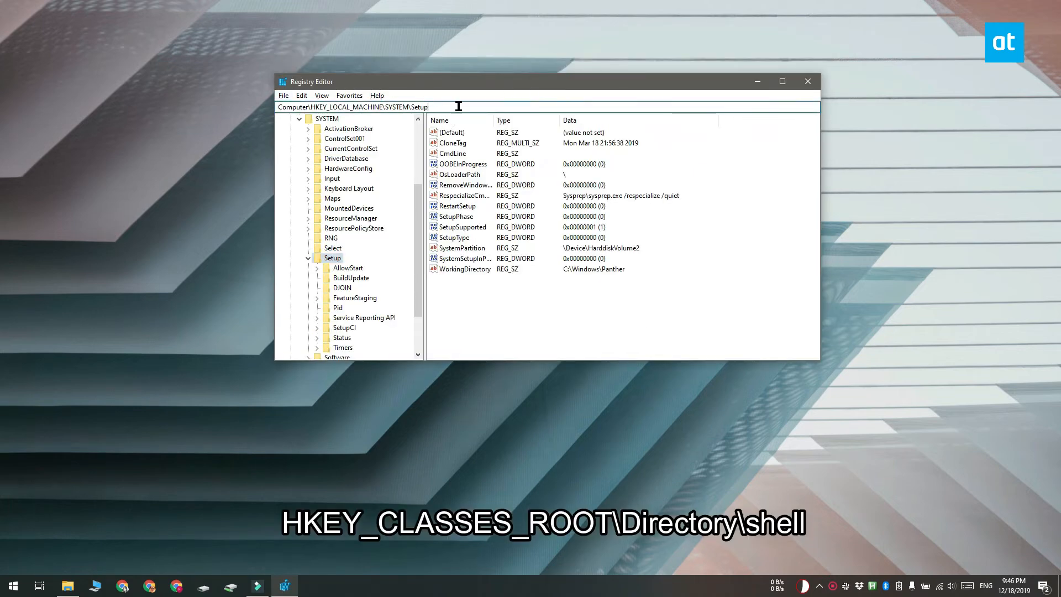
text(HKEY_CLASSES_ROOT\Directory\shell)
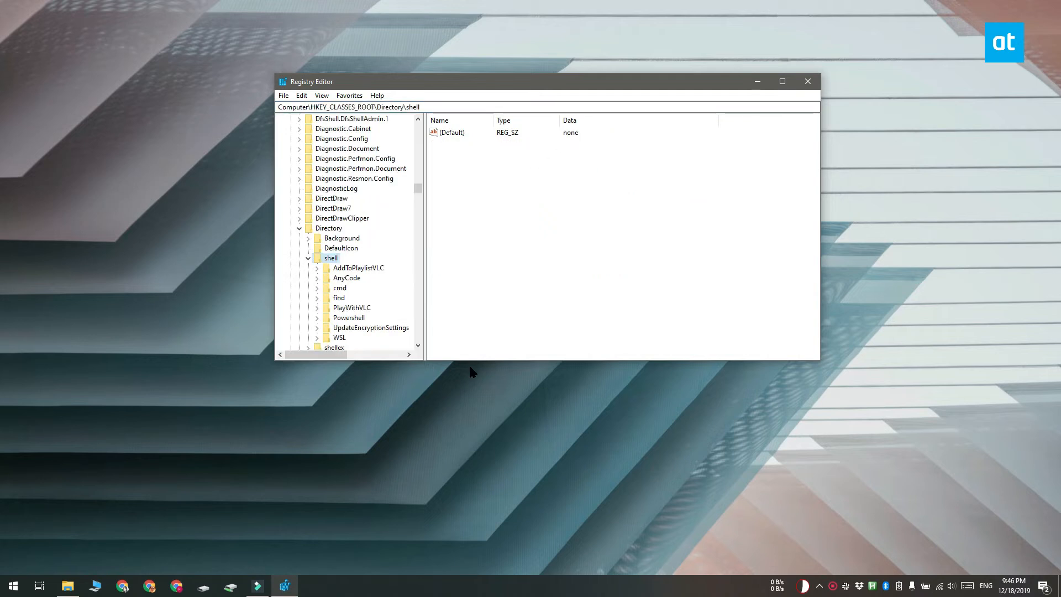
Create a new key named AdminBash under the shell key.
right_click(331, 257)
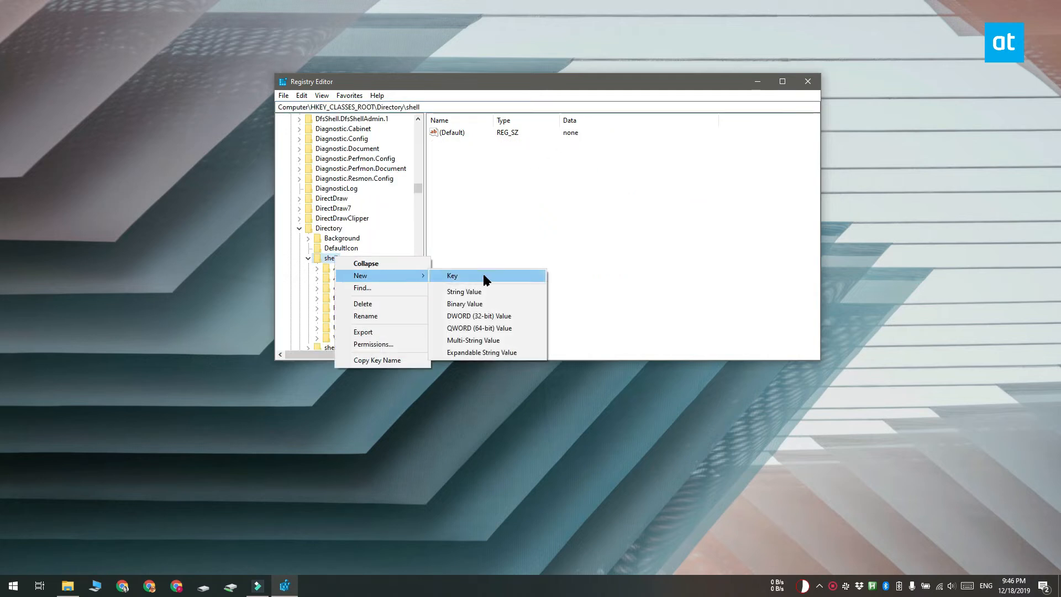
click(452, 275)
text(AdminBash)
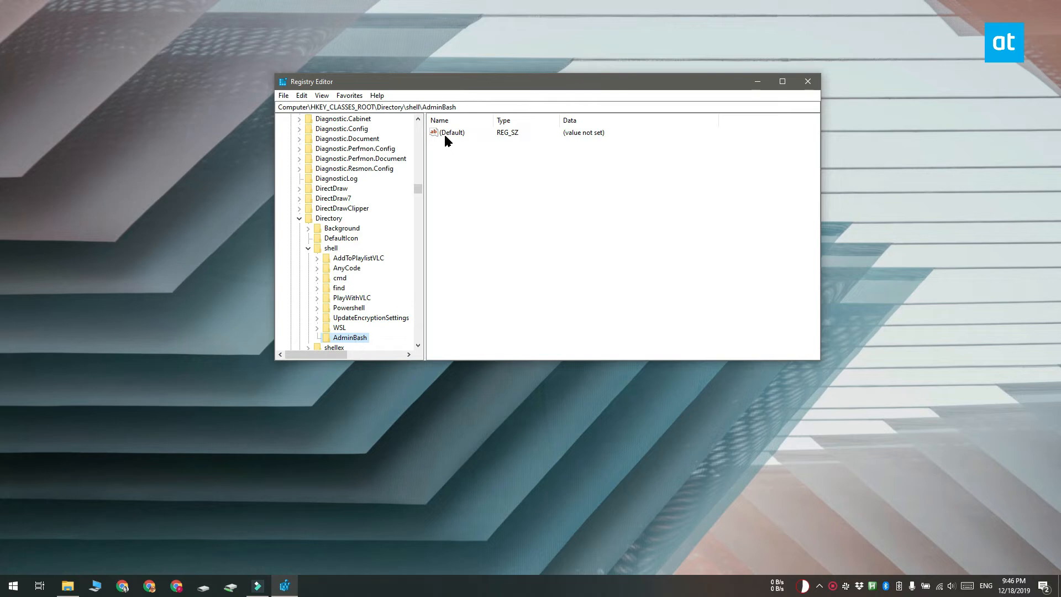
Set AdminBash's (Default) value to 'Run Bash As Admin'.
click(452, 132)
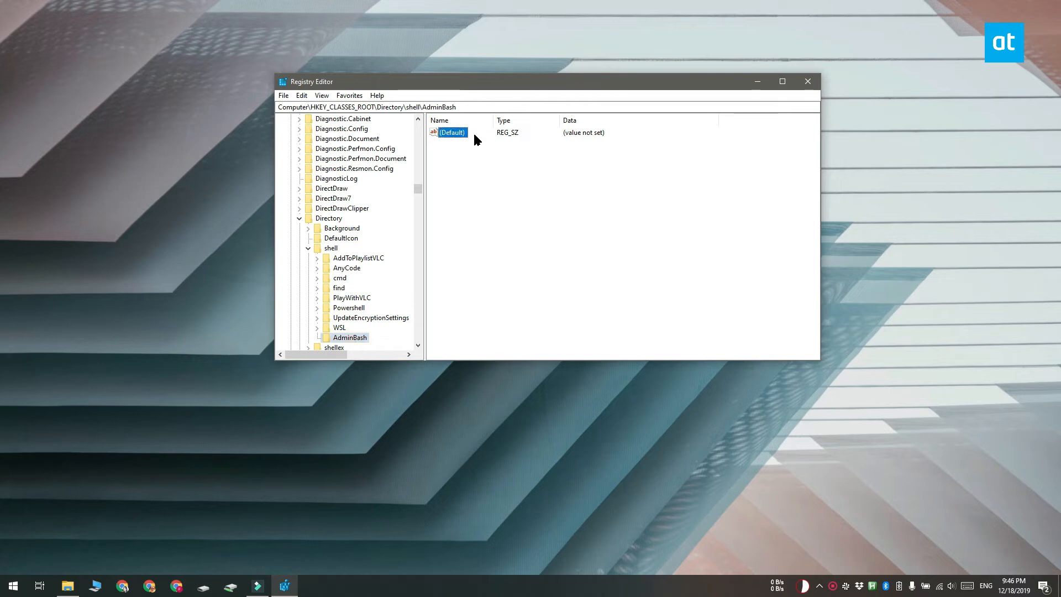
double_click(452, 132)
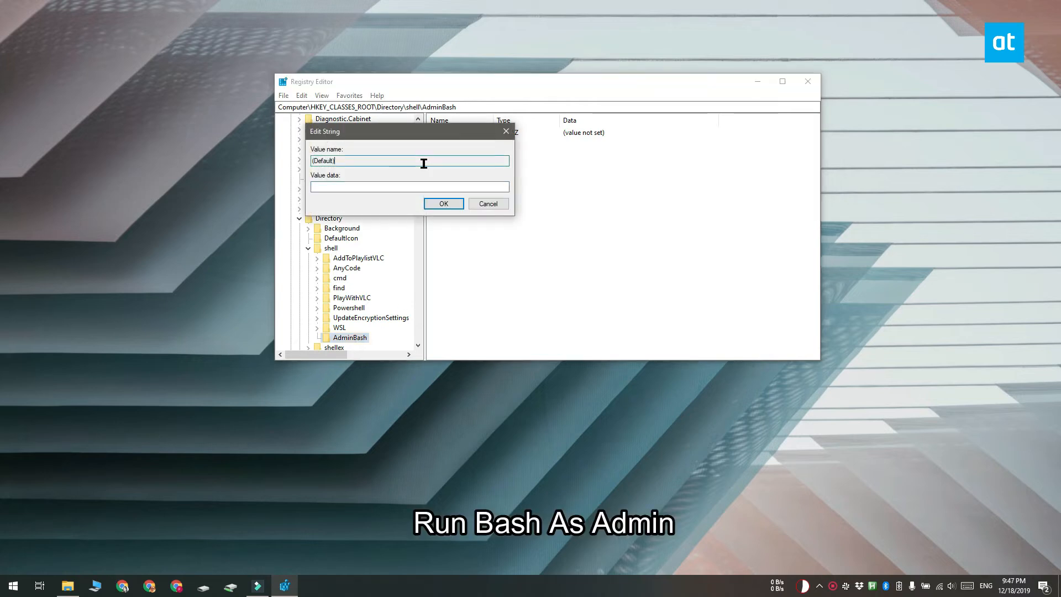
text(Run Bash As Admin)
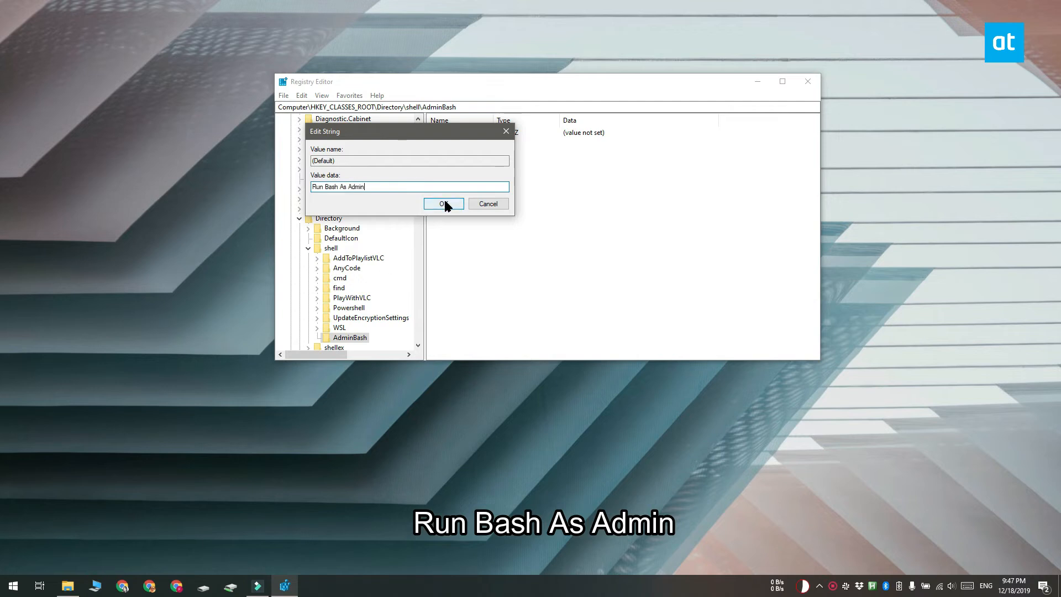
click(442, 203)
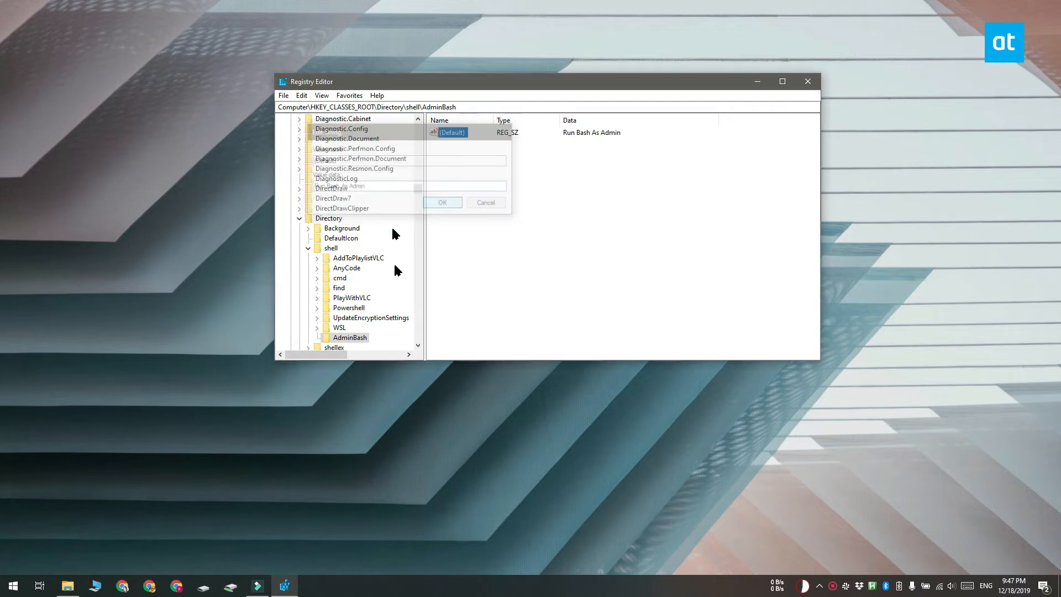
Create a new subkey named Command under AdminBash.
click(442, 203)
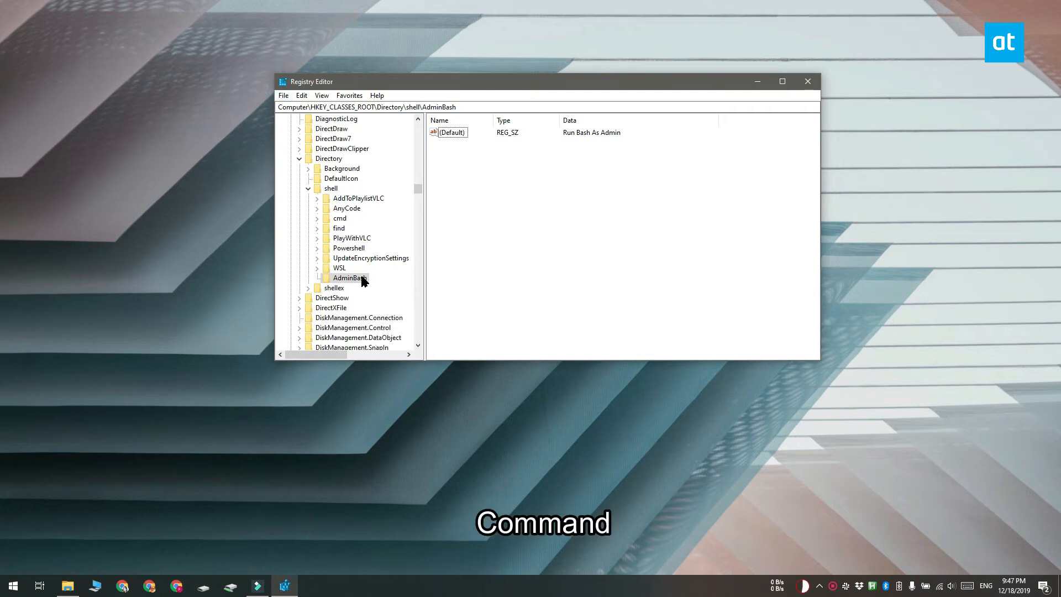
right_click(348, 277)
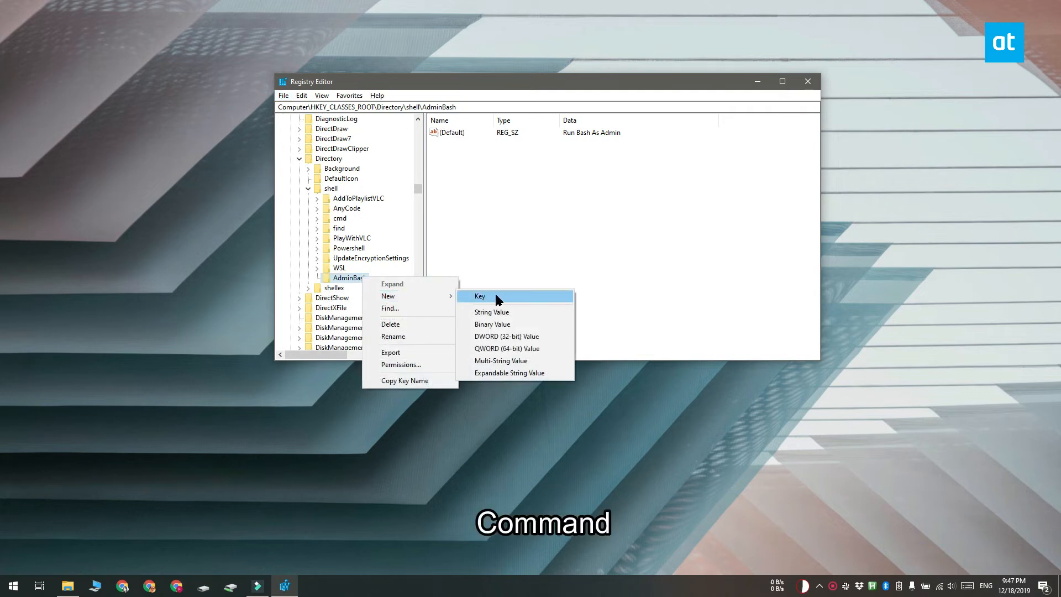
click(479, 296)
text(Command)
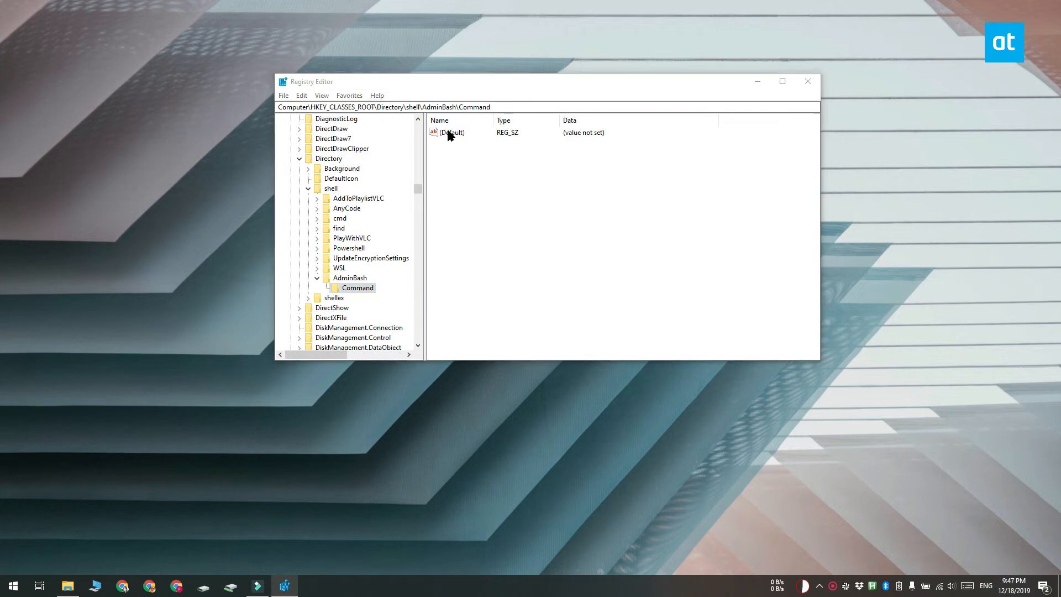
Set Command's (Default) value to the powershell runas bash.exe command and close Registry Editor.
double_click(454, 132)
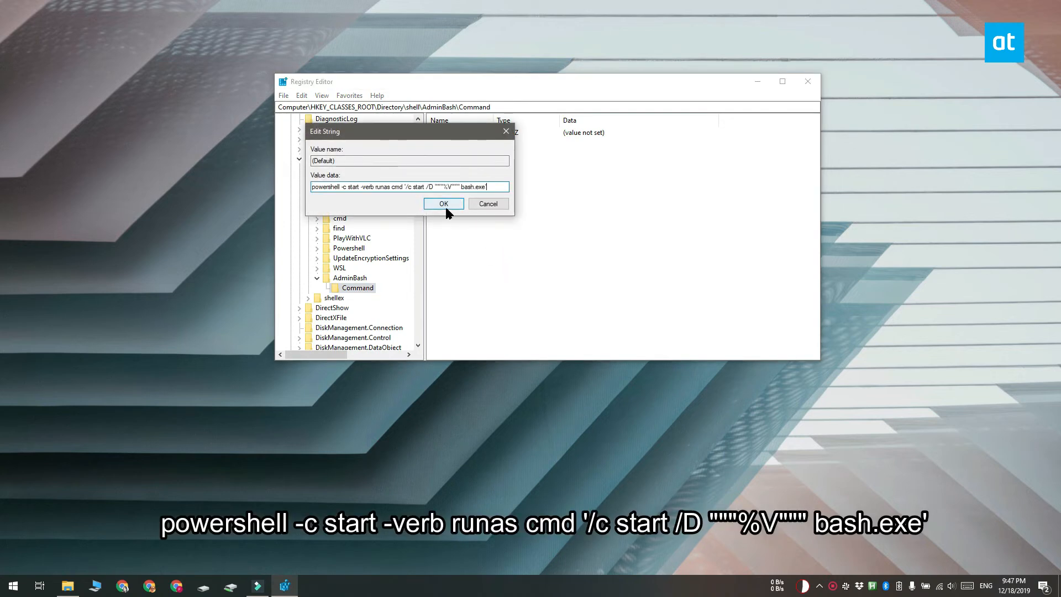
click(443, 204)
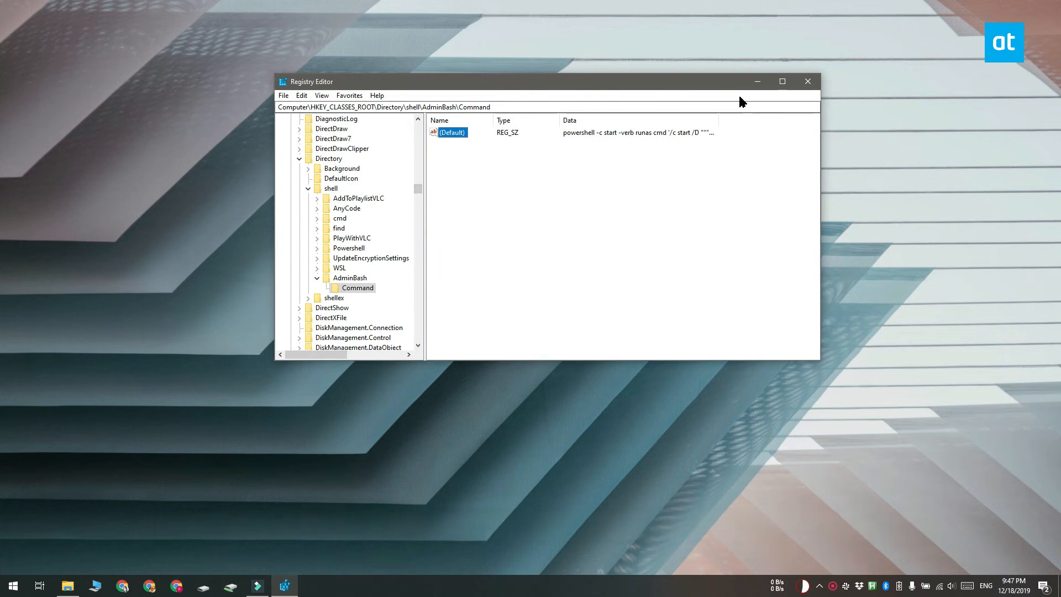
click(807, 81)
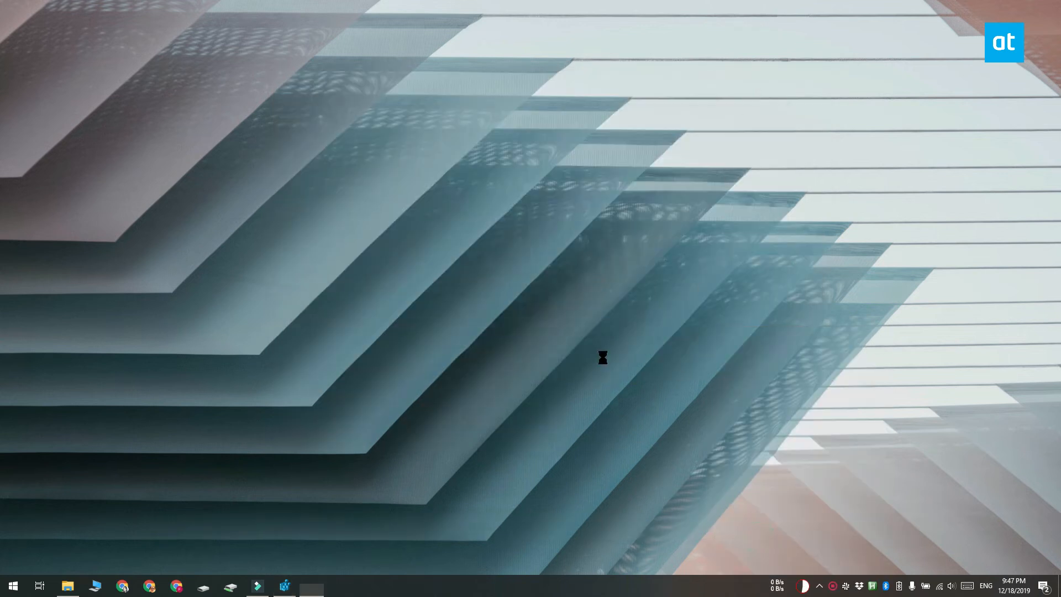
click(311, 586)
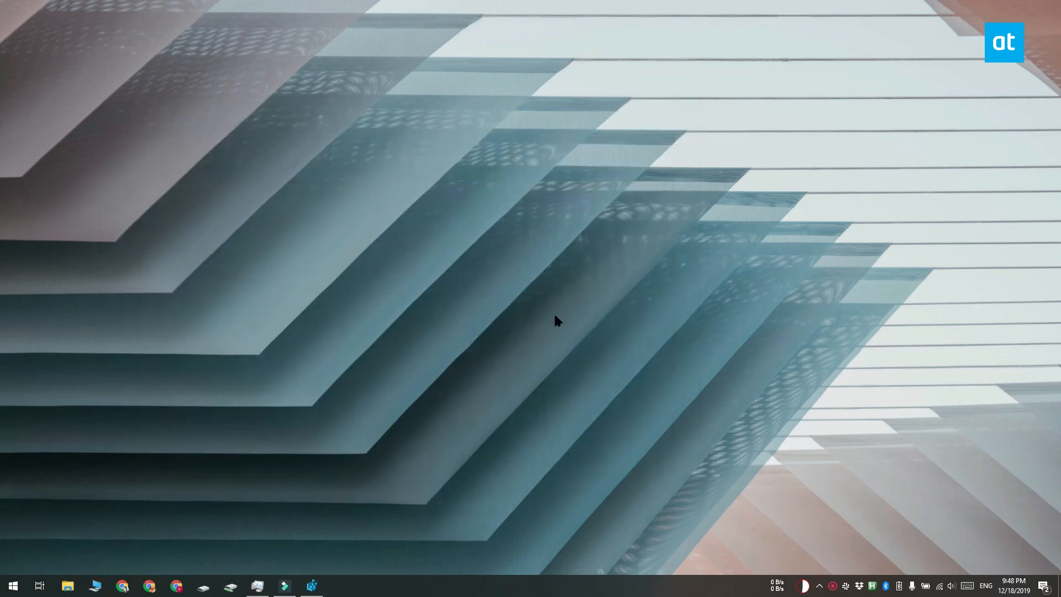
Launch Run Bash As Admin on the Images folder of drive D:, opening a terminal at /mnt/d/Images.
click(67, 585)
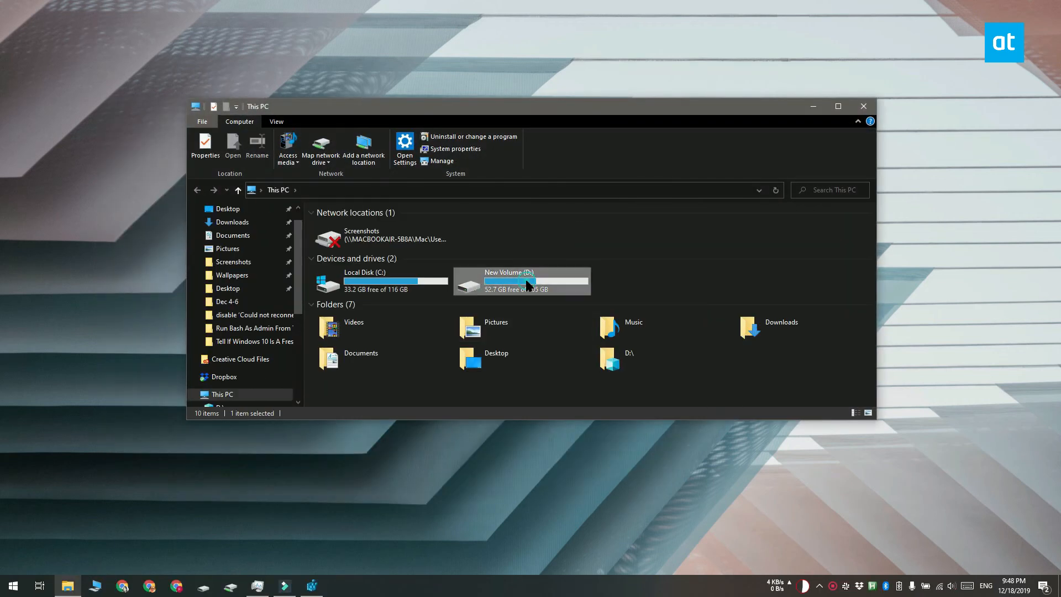
double_click(521, 281)
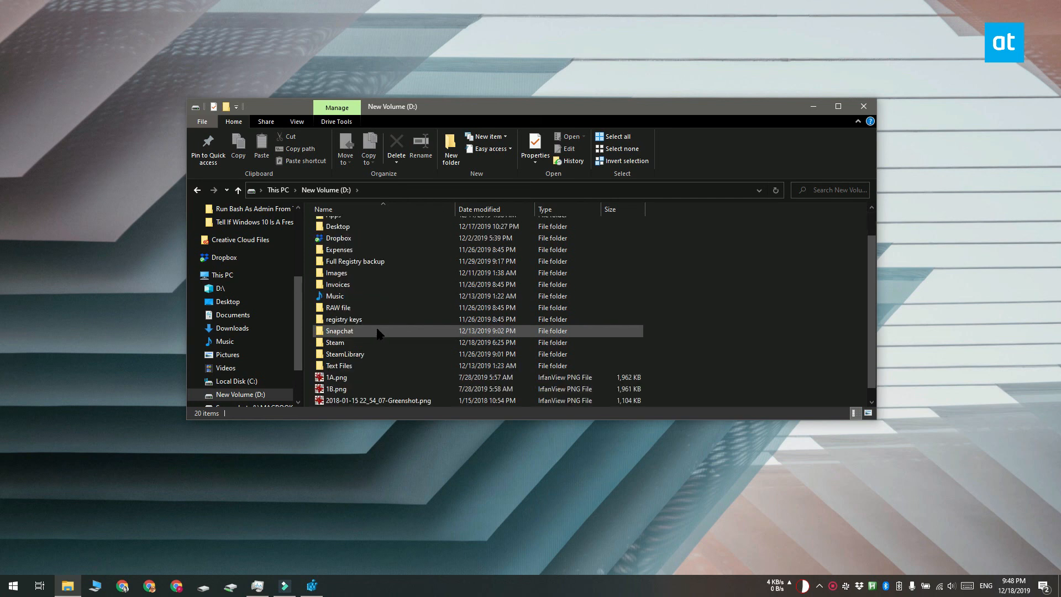
click(336, 273)
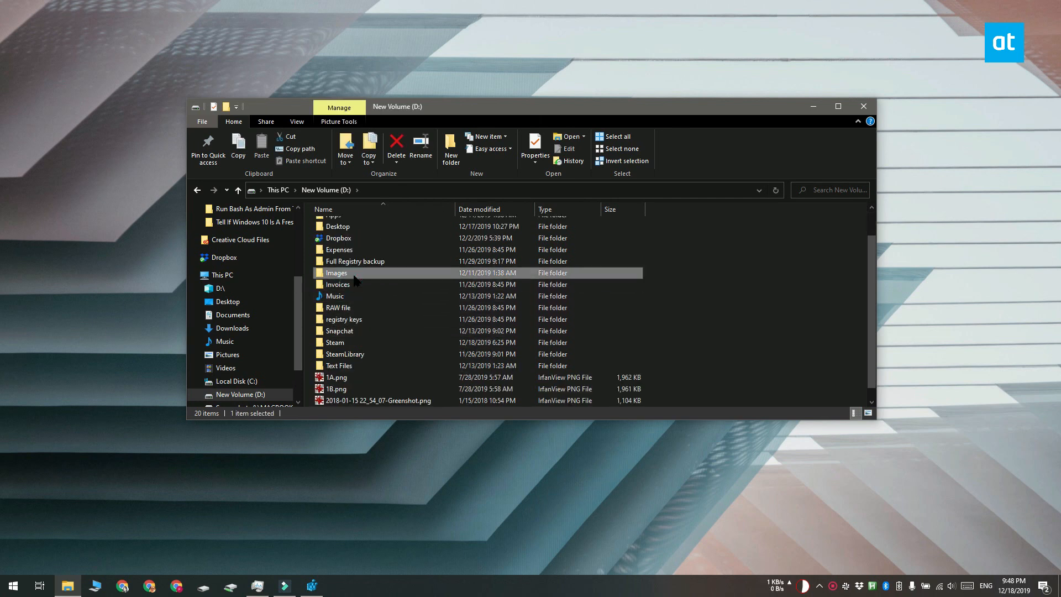
right_click(335, 273)
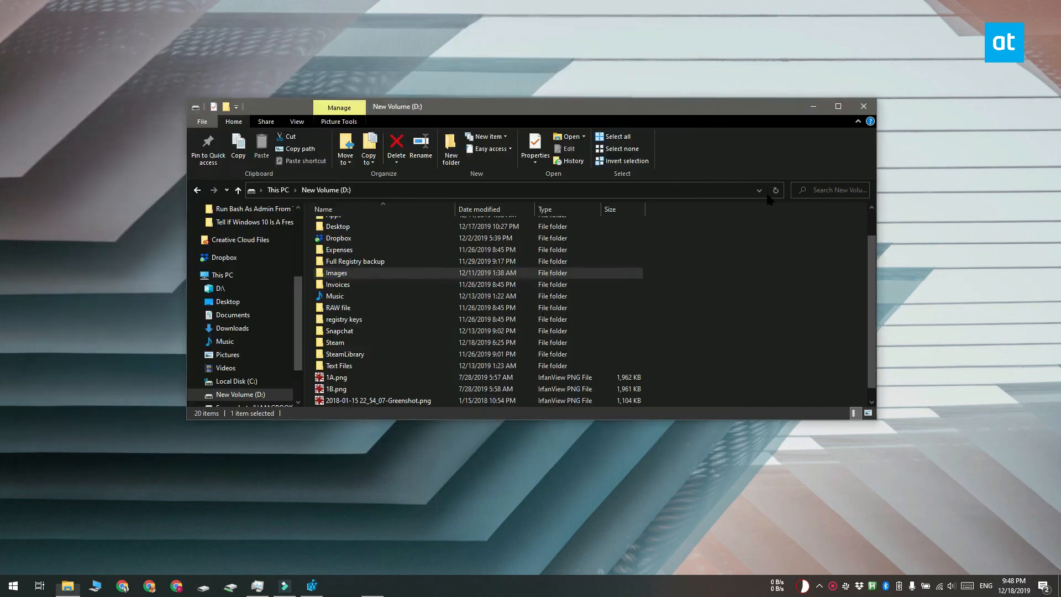
click(338, 585)
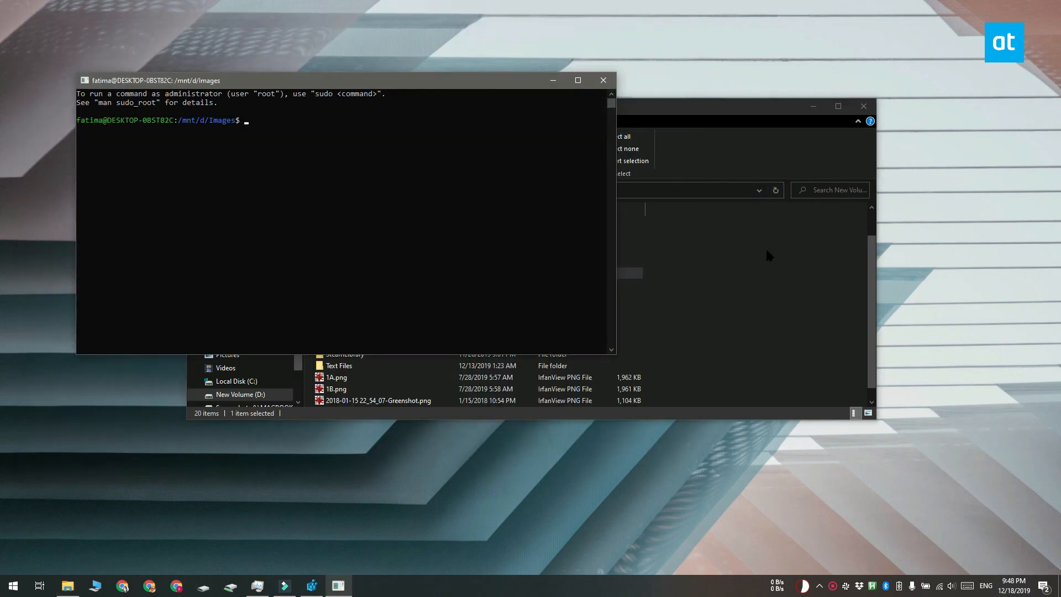